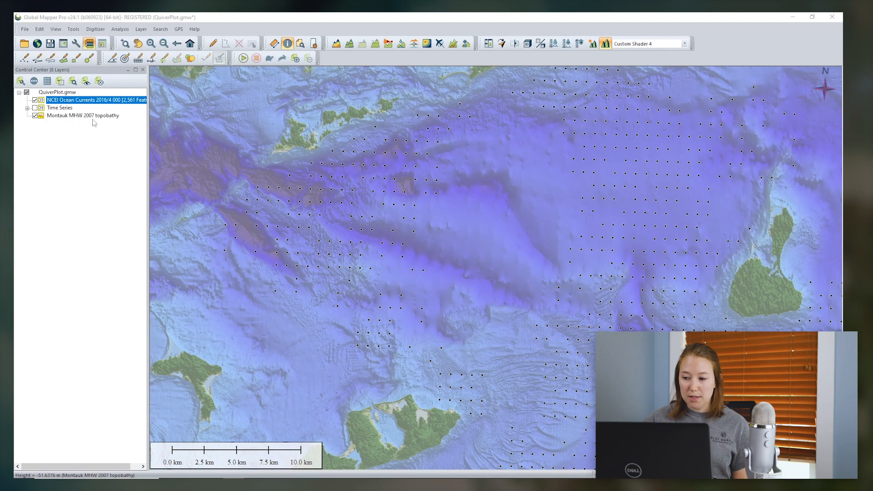
# Select the ocean currents layer and inspect one current point's attributes
pyautogui.click(83, 115)
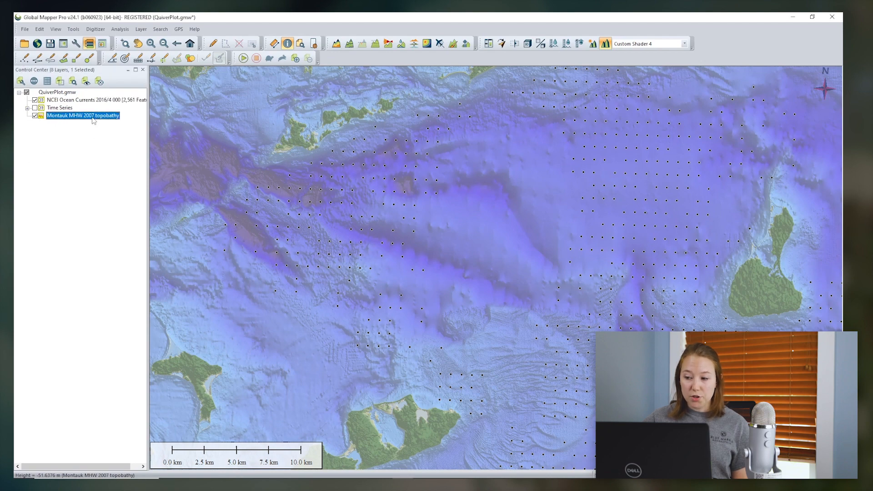
pyautogui.click(100, 100)
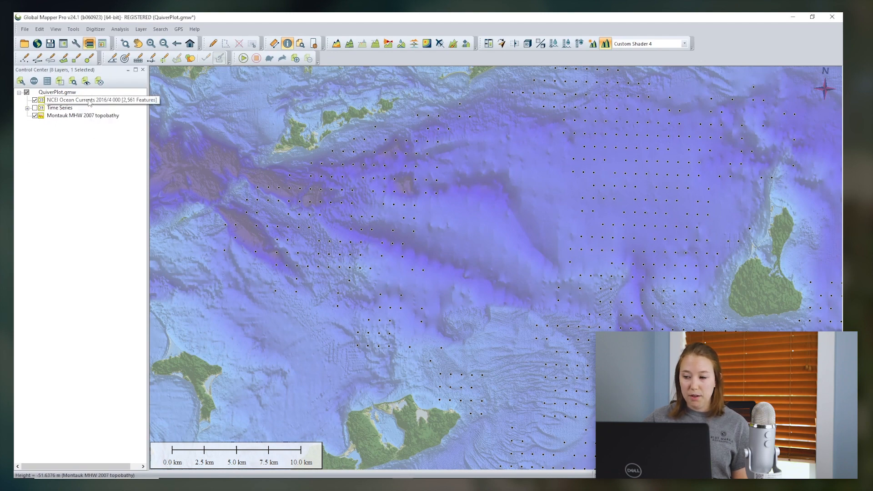
pyautogui.click(97, 100)
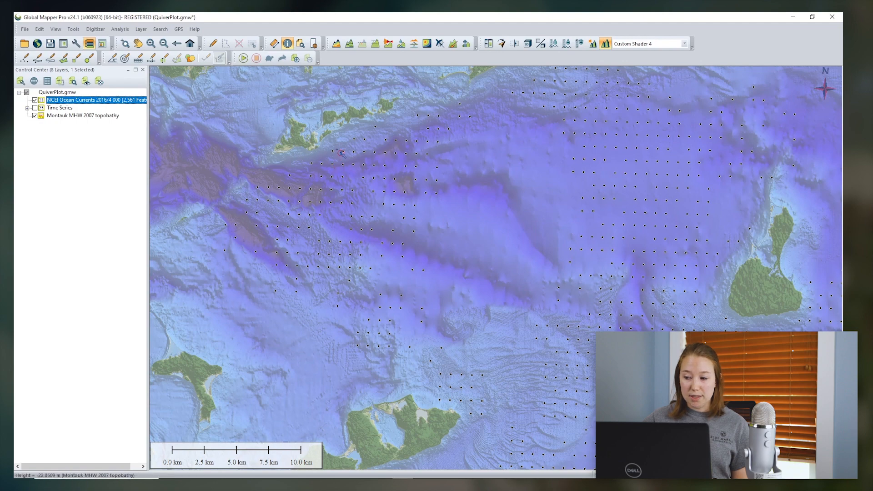
pyautogui.click(340, 152)
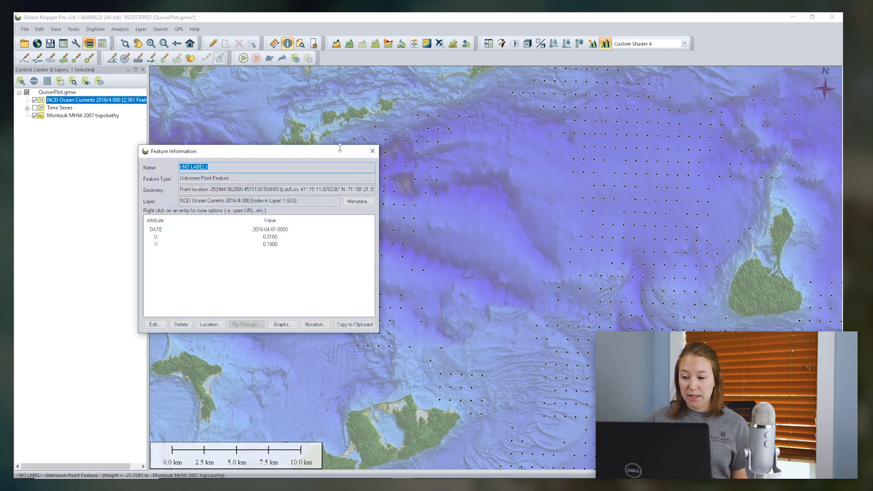
pyautogui.click(372, 151)
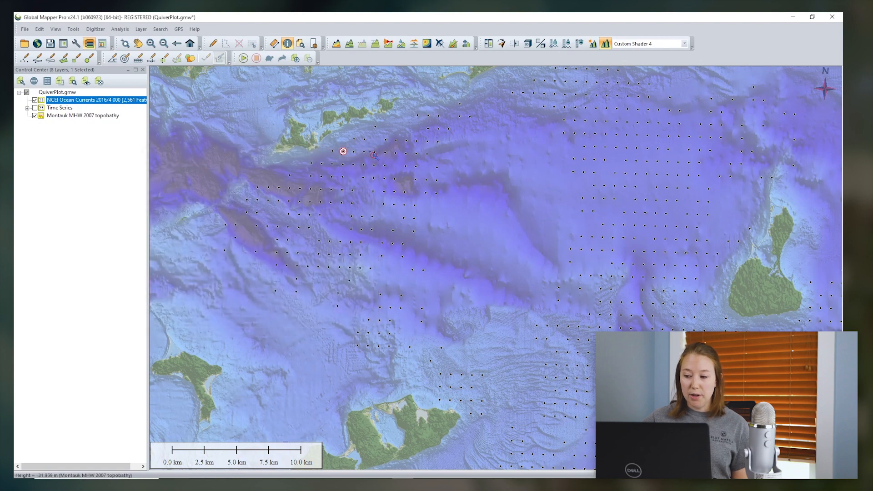
pyautogui.moveTo(315, 292)
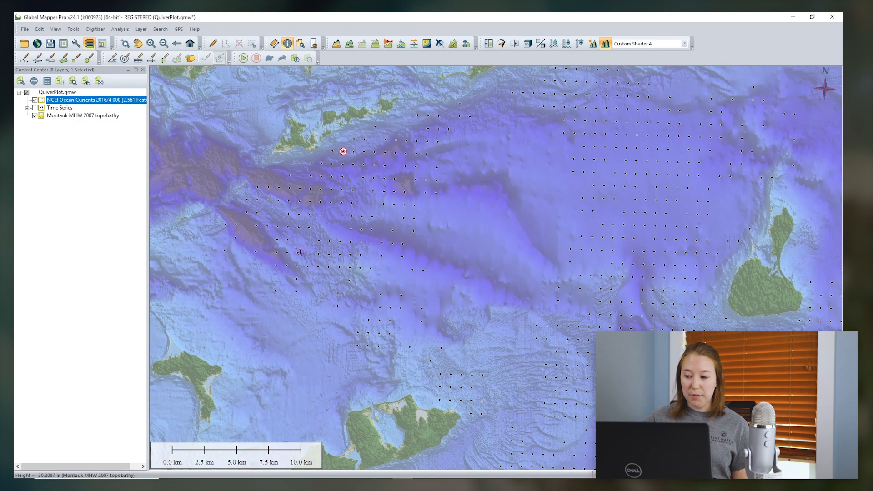
# Review the ocean currents layer's attribute table, then close it
pyautogui.rightClick(94, 99)
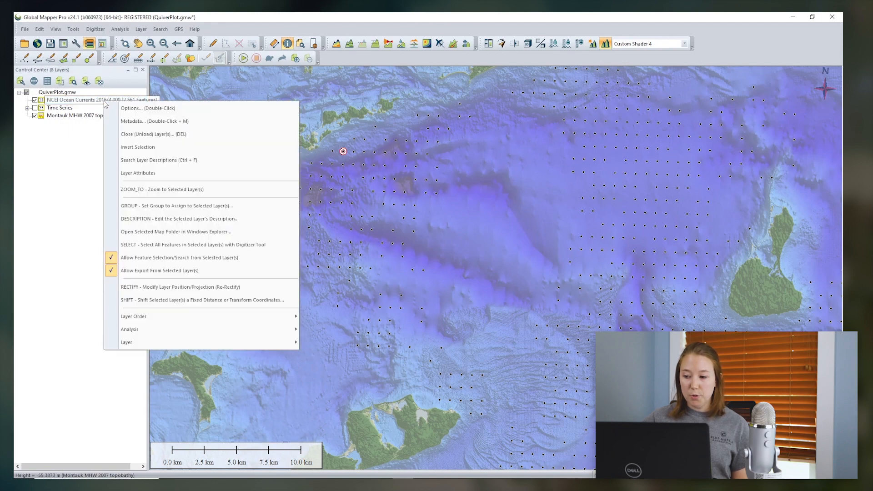
pyautogui.click(138, 173)
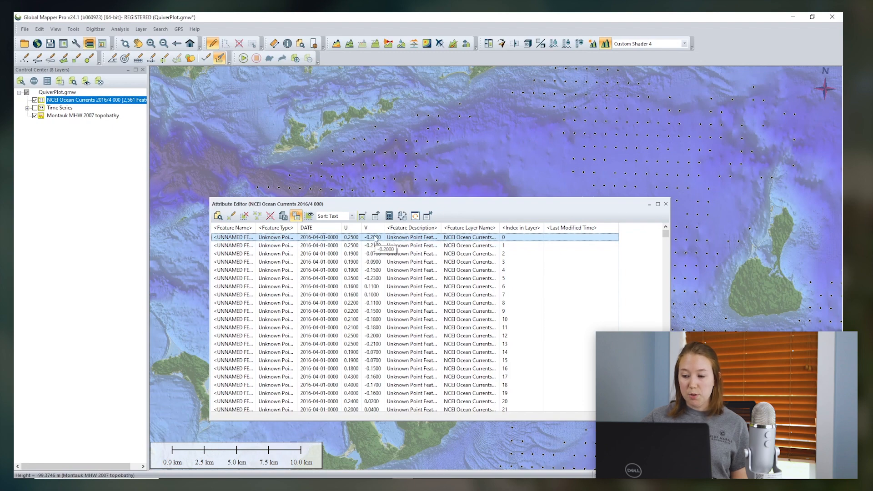
pyautogui.moveTo(642, 249)
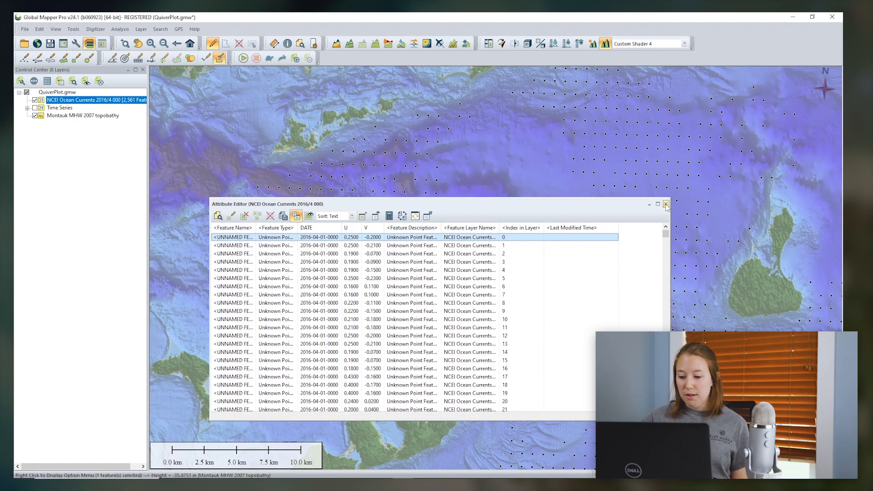
pyautogui.click(665, 203)
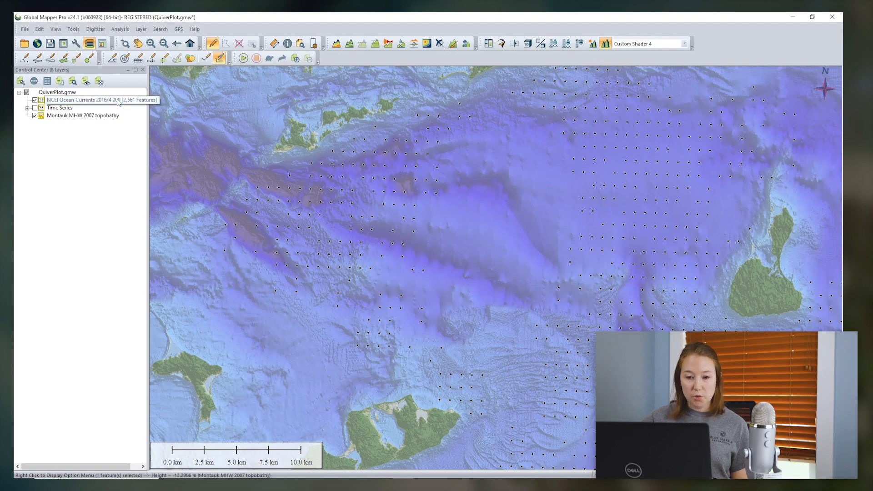
# Style the NCEI currents points with Quiver Plot (Direction Vector) symbols
pyautogui.doubleClick(94, 99)
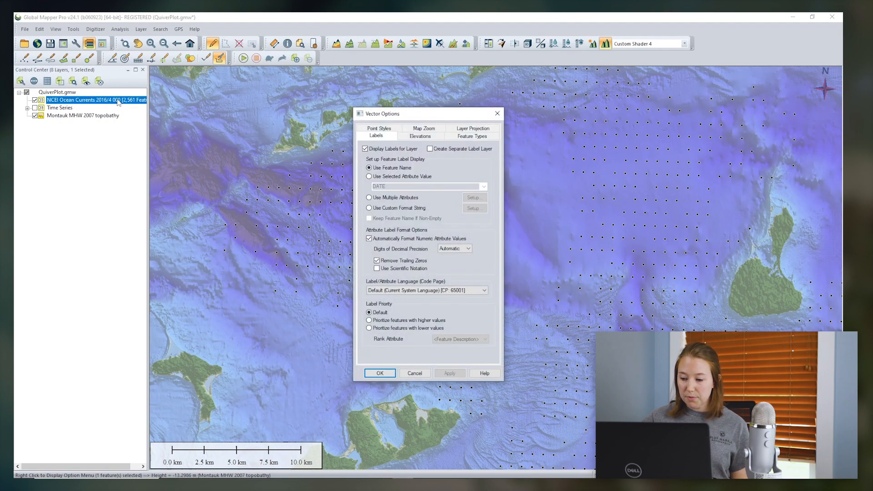
pyautogui.moveTo(340, 137)
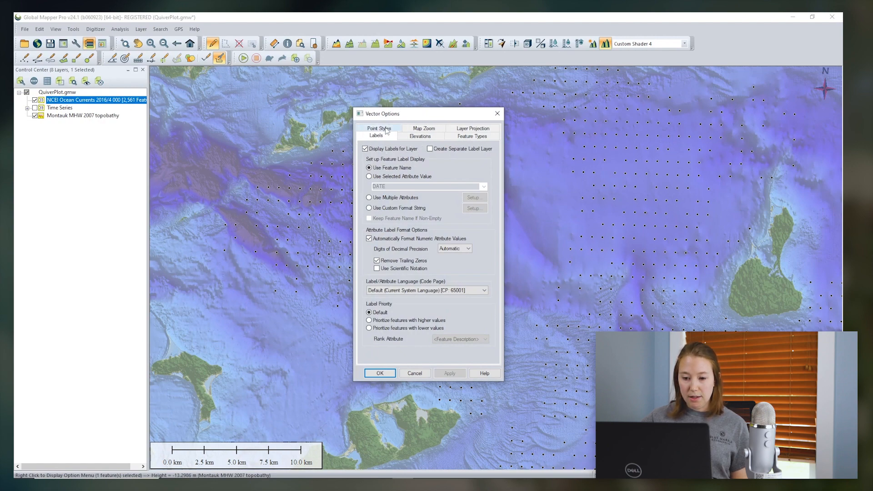
pyautogui.click(378, 128)
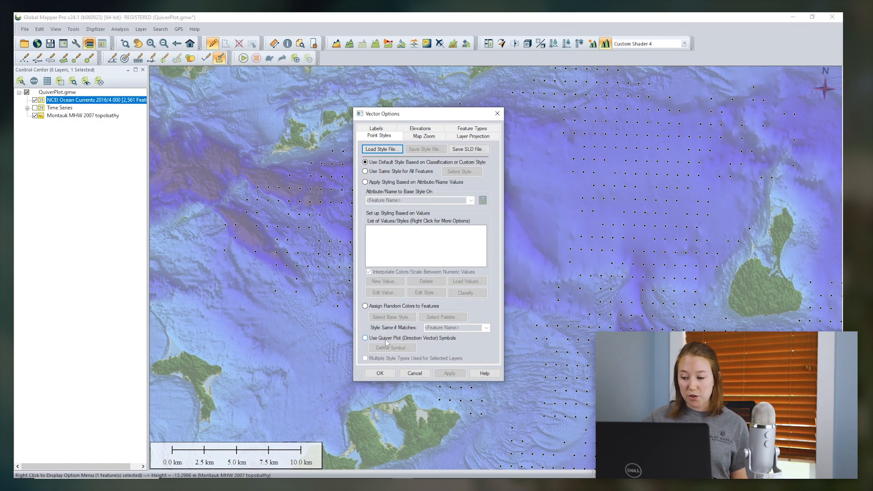
pyautogui.click(364, 337)
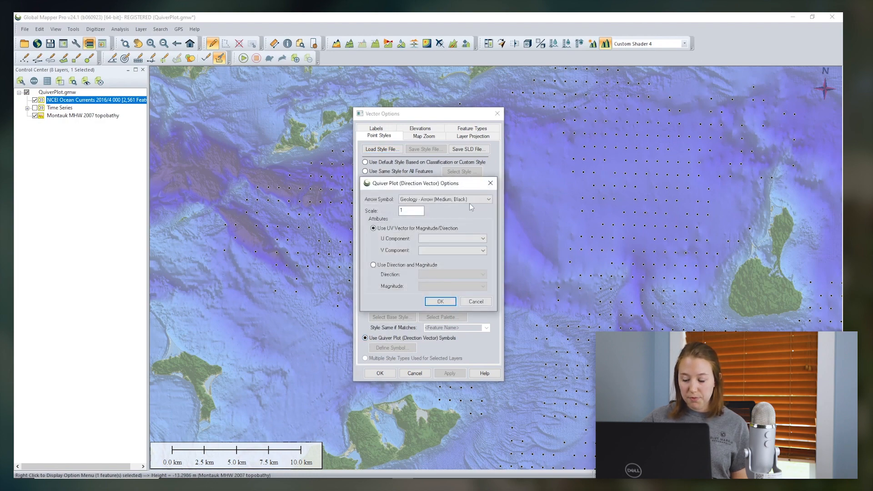
# Keep Geology - Arrow (Medium, Black) and drive arrows from U and V attributes
pyautogui.click(488, 199)
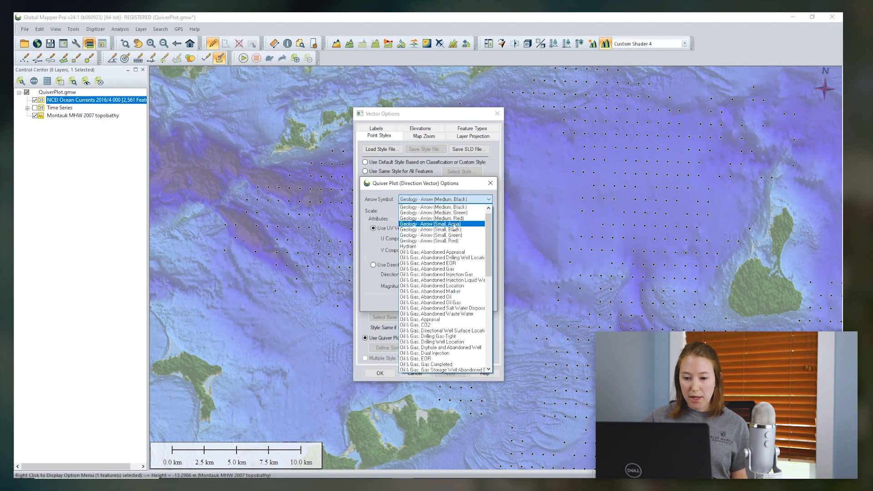
pyautogui.click(434, 207)
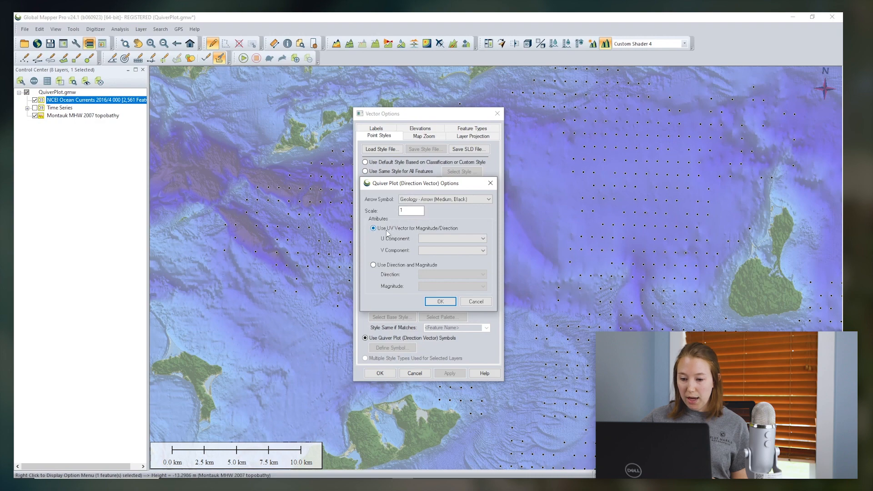
pyautogui.click(481, 238)
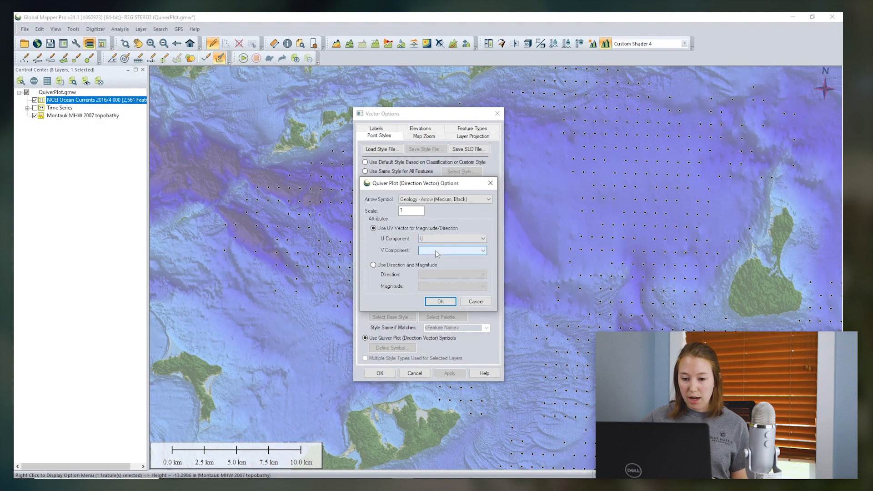
pyautogui.click(451, 250)
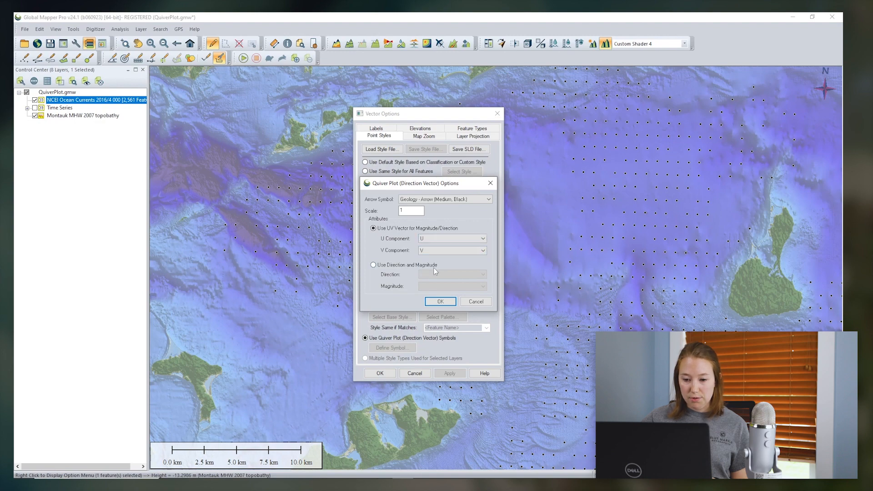
pyautogui.click(440, 301)
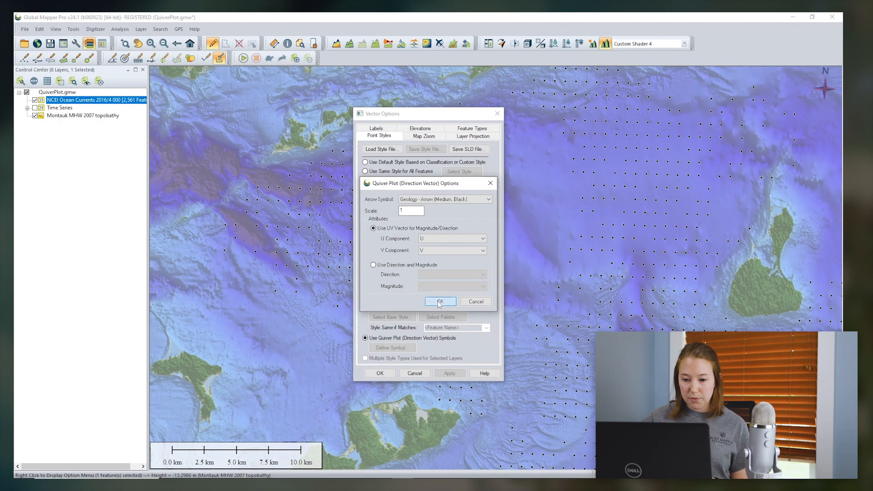
pyautogui.click(440, 301)
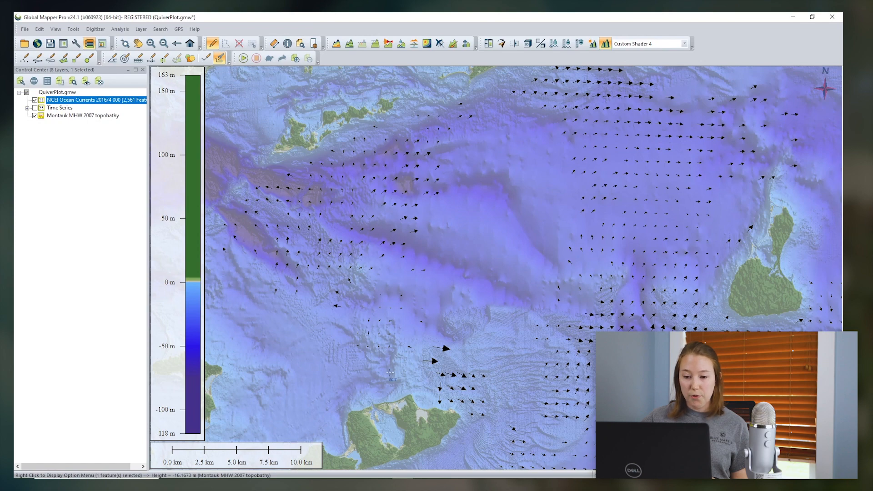
pyautogui.moveTo(236, 141)
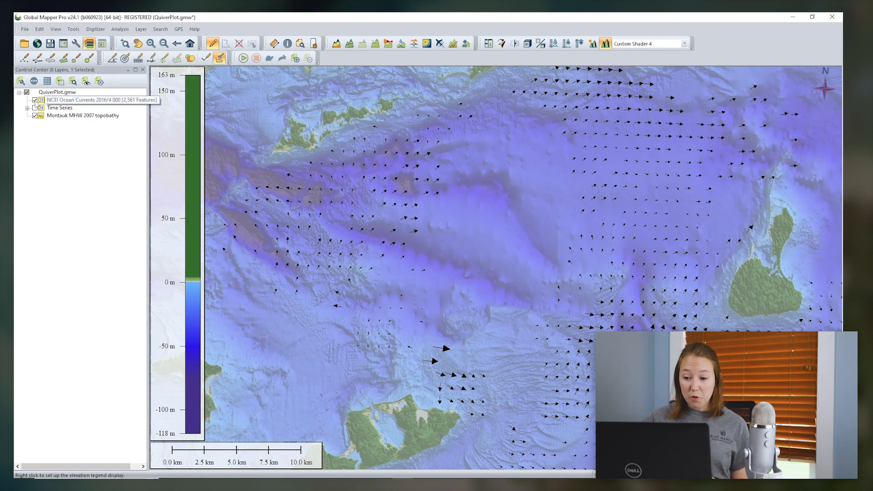
# Switch the display from the single currents layer to the Time Series layers
pyautogui.click(27, 107)
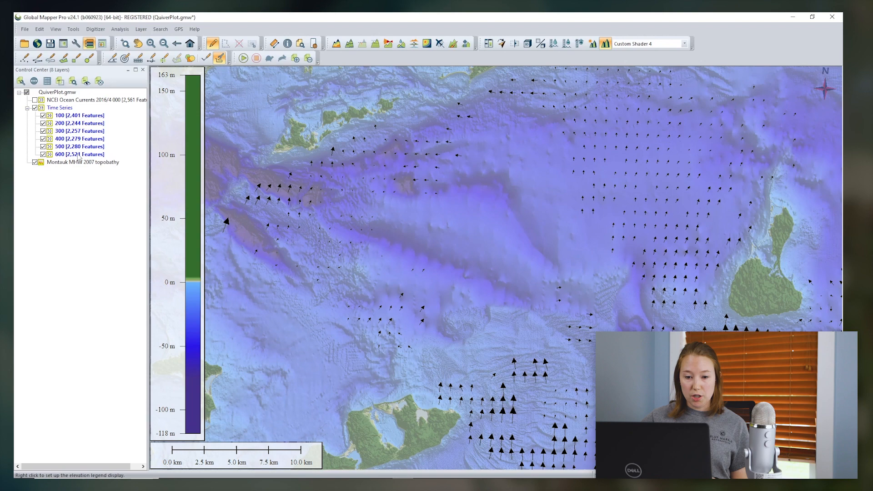
# Start the toolbar animation cycling through the six Time Series current layers
pyautogui.click(243, 58)
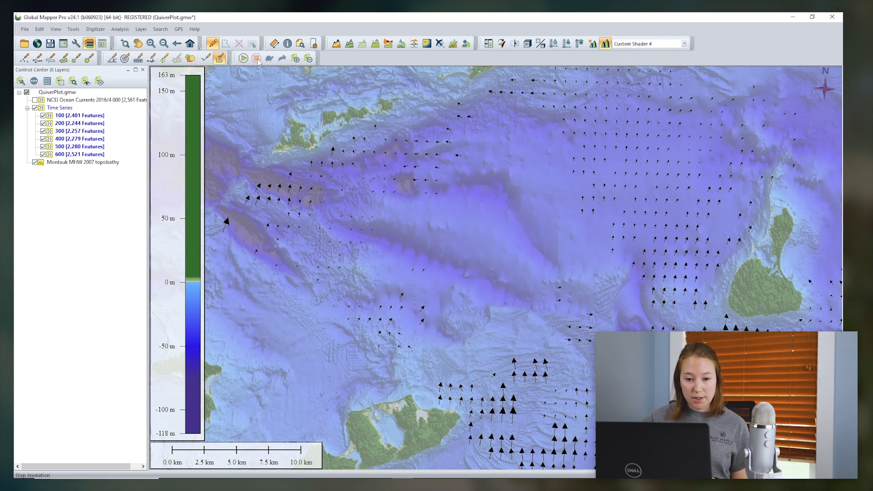
pyautogui.click(256, 58)
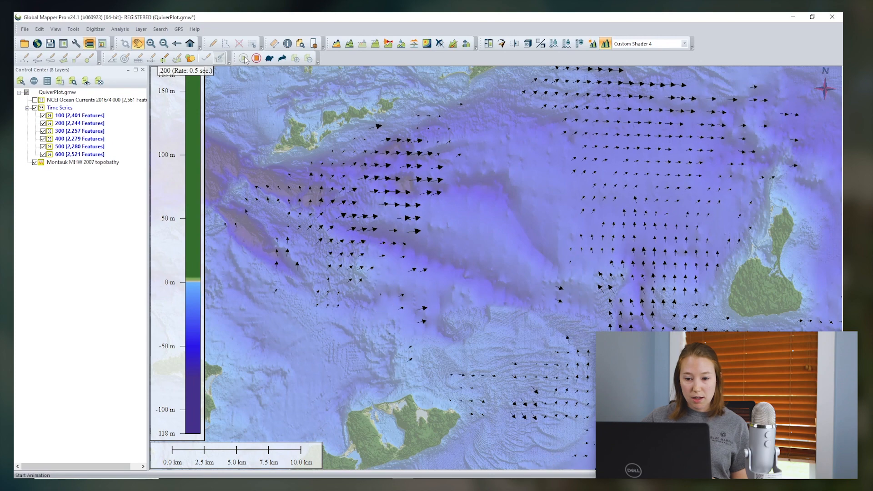
pyautogui.click(245, 58)
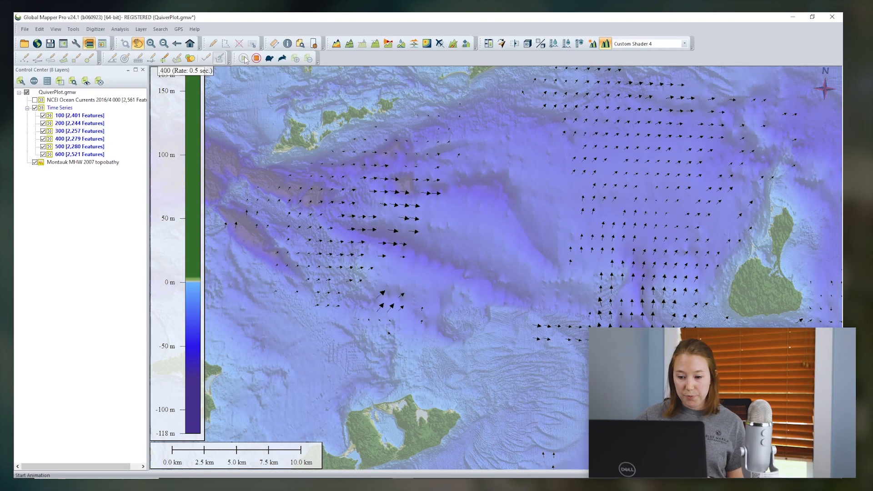